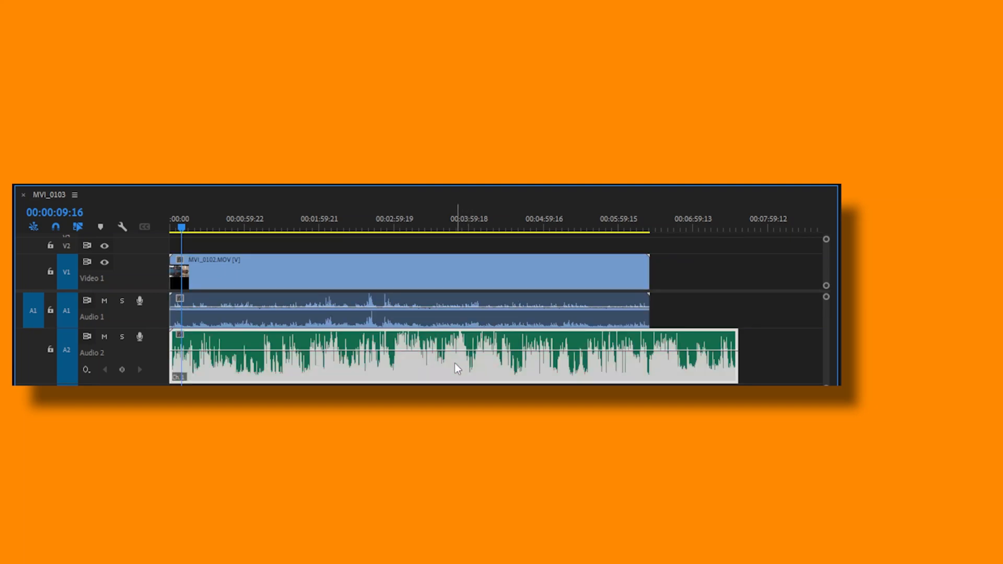
pyautogui.moveTo(520, 250)
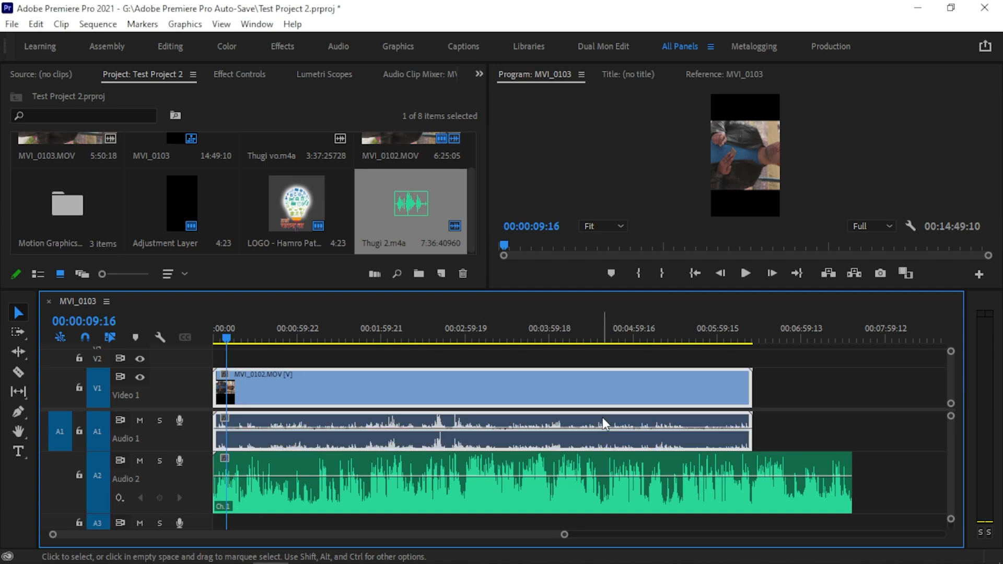
pyautogui.moveTo(550, 398)
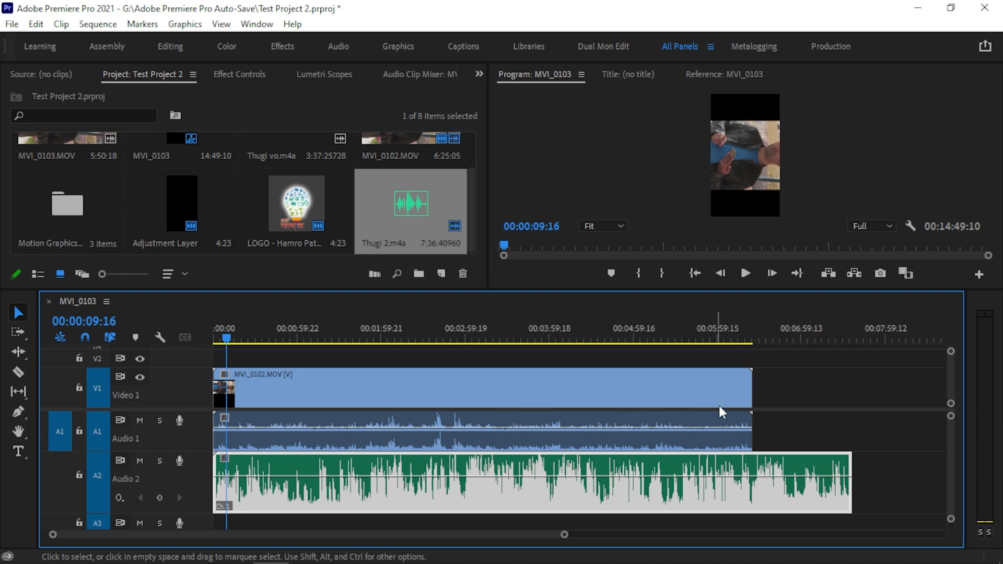
# - Synchronize the MVI_0102 camera clip with the Thugi 2 phone audio using Audio as the sync point
pyautogui.moveTo(591, 356); pyautogui.dragTo(732, 498)
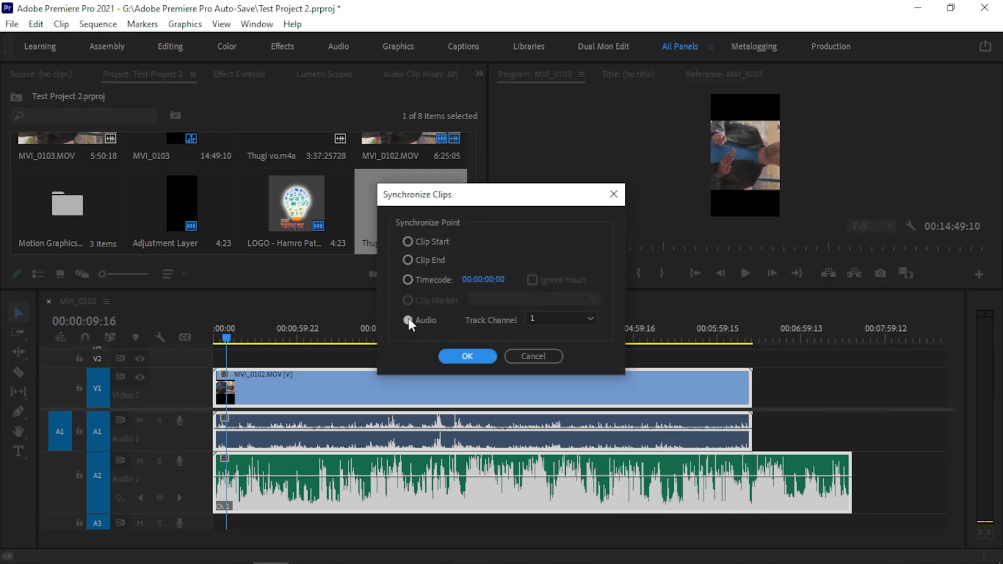
pyautogui.click(407, 321)
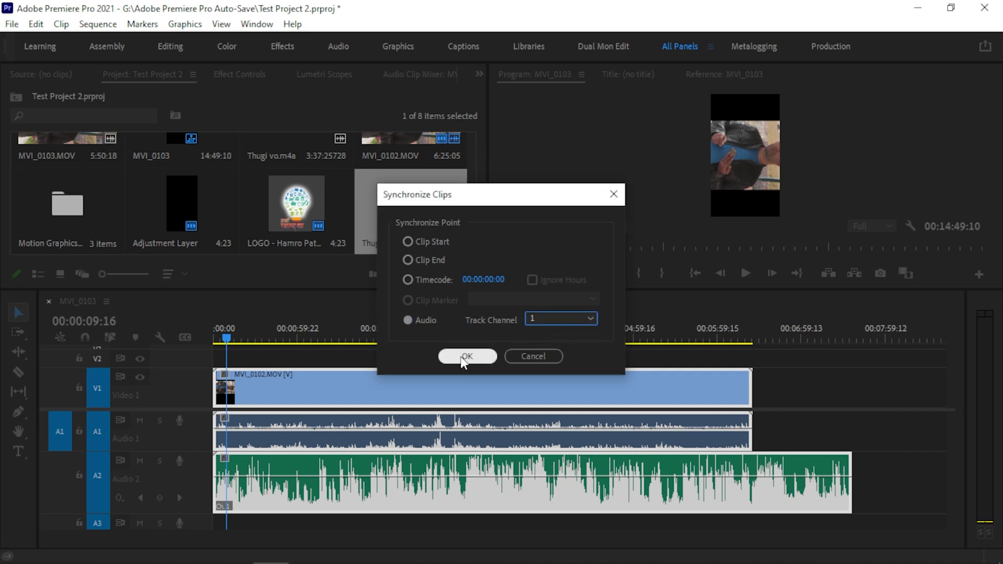
pyautogui.click(468, 357)
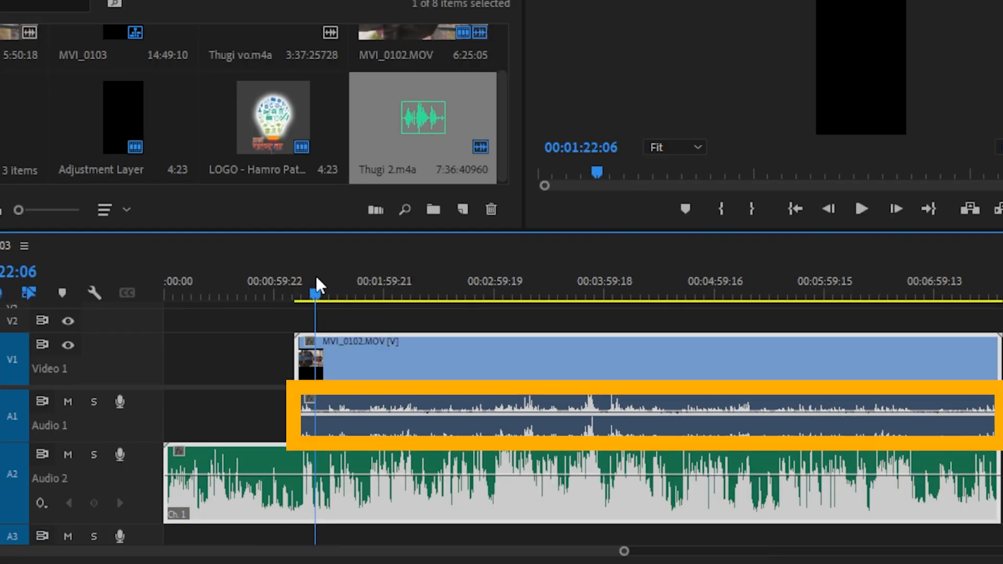
pyautogui.rightClick(364, 424)
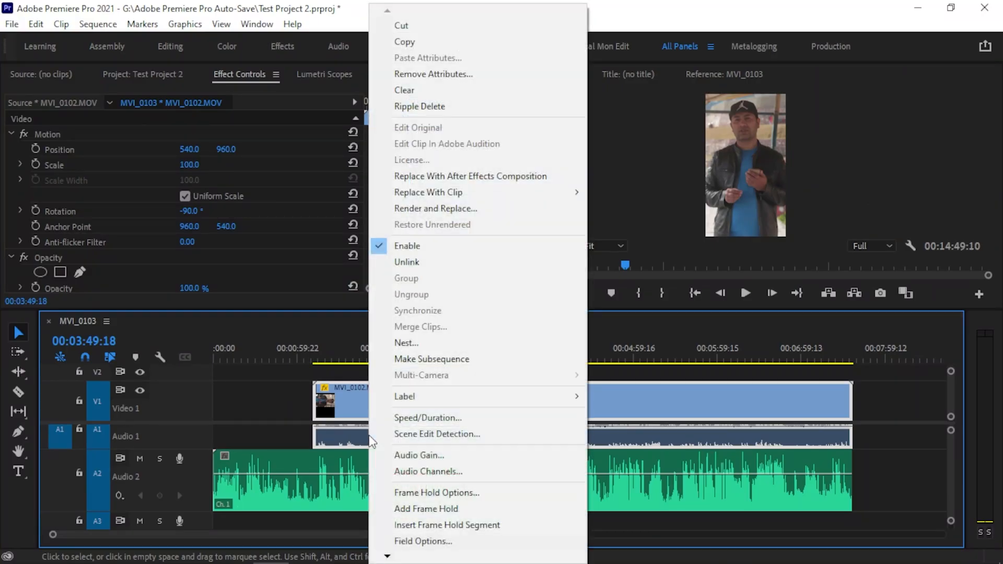
pyautogui.moveTo(405, 285)
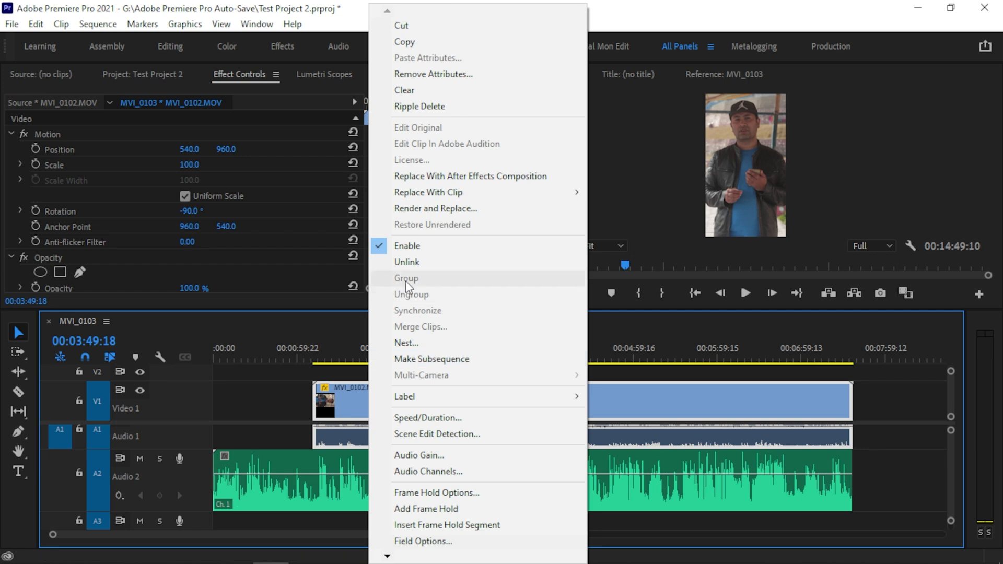